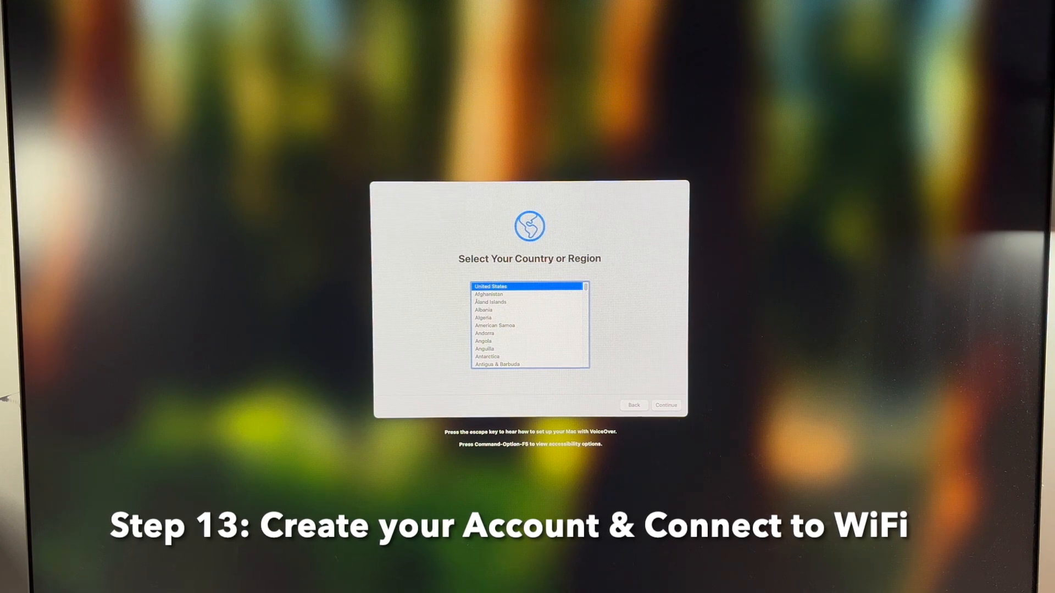
Step: Accept United States as the country and continue past the Welcome to Mac screen
{"action": "left_click", "coordinate": [666, 406]}
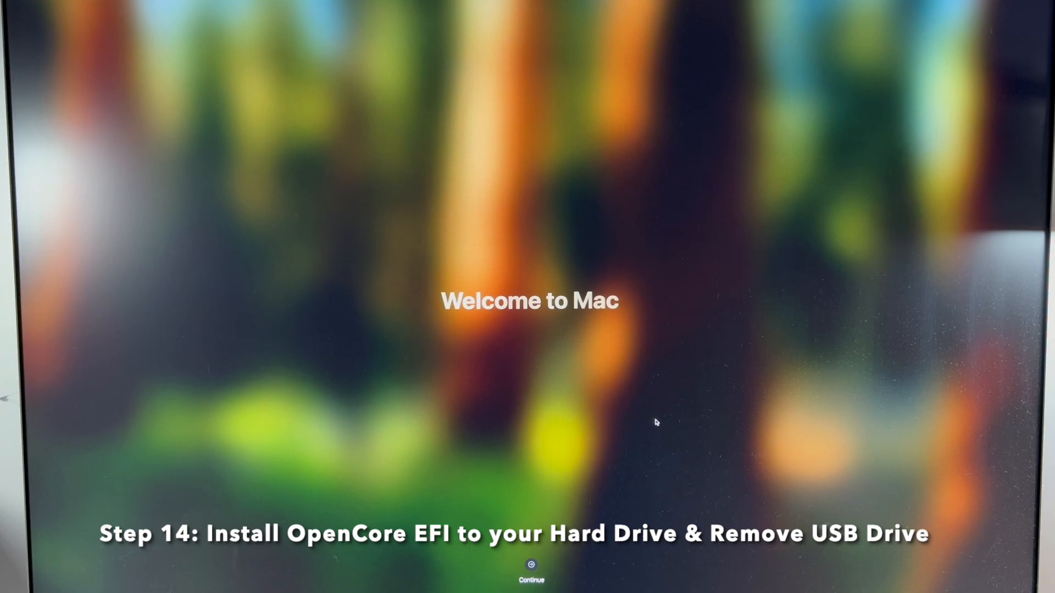
{"action": "left_click", "coordinate": [531, 570]}
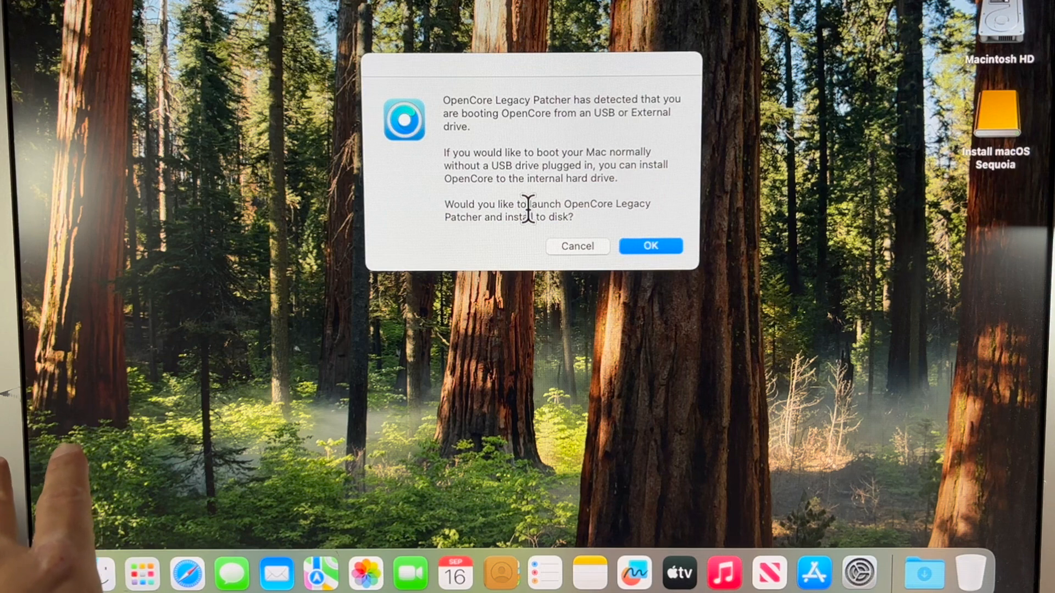
{"action": "mouse_move", "coordinate": [909, 127]}
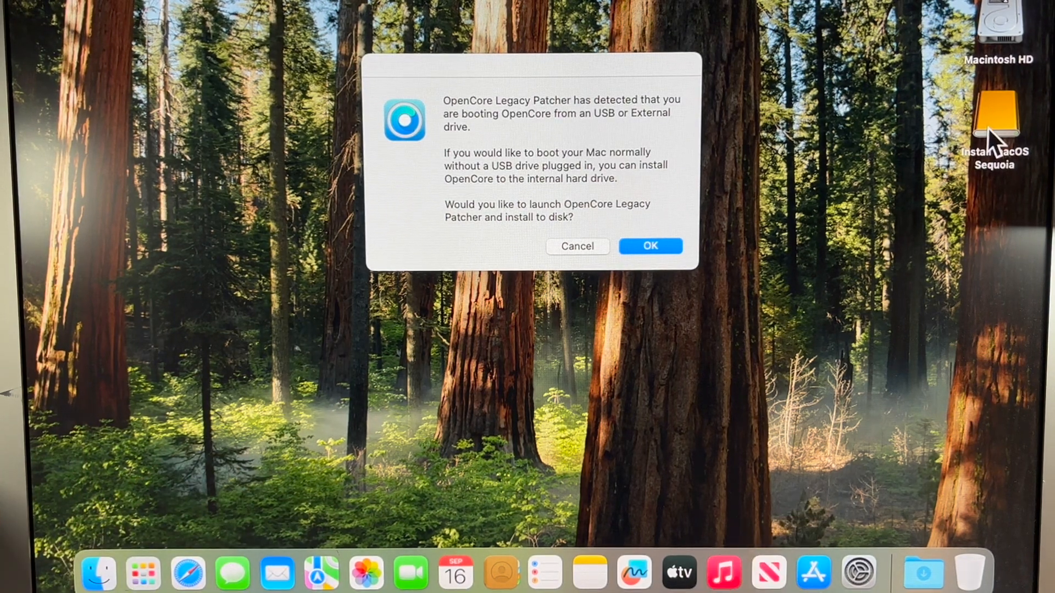
{"action": "mouse_move", "coordinate": [979, 178]}
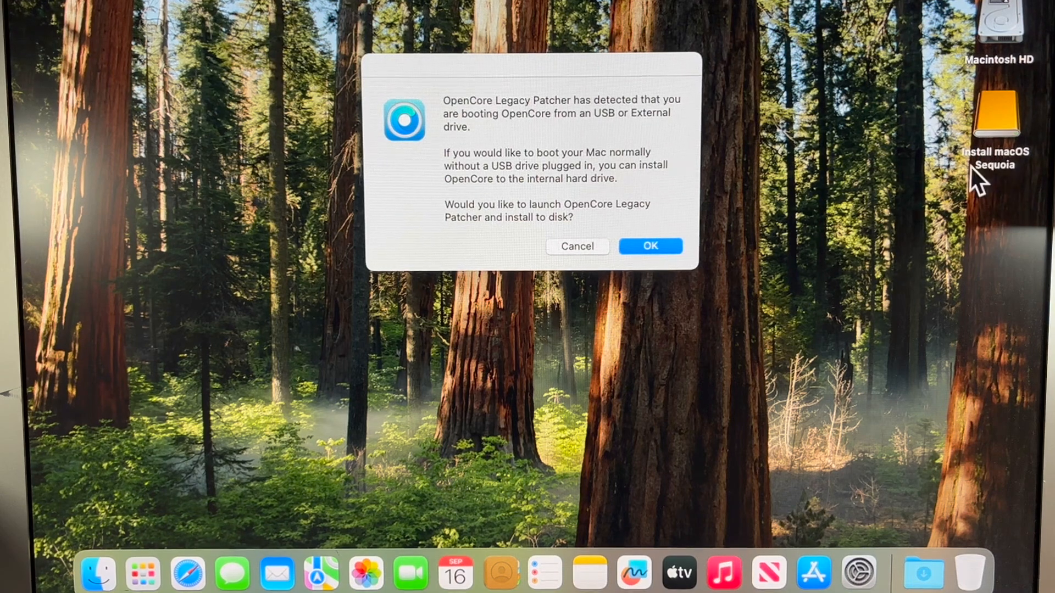
Step: Acknowledge the USB boot prompt, build OpenCore for MacPro6,1 and start Install to disk
{"action": "left_click", "coordinate": [649, 246]}
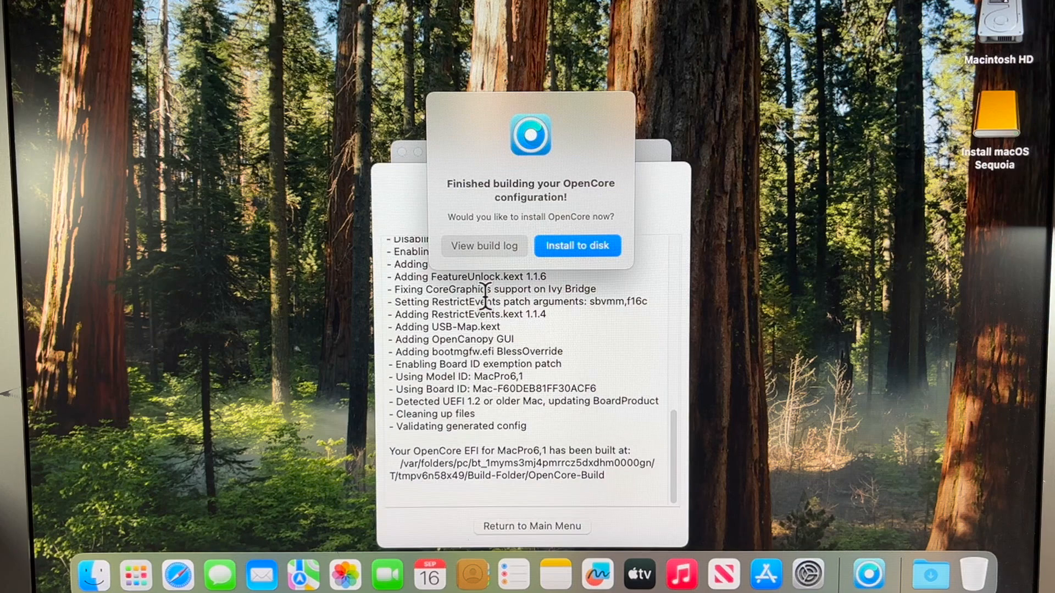
{"action": "mouse_move", "coordinate": [591, 245]}
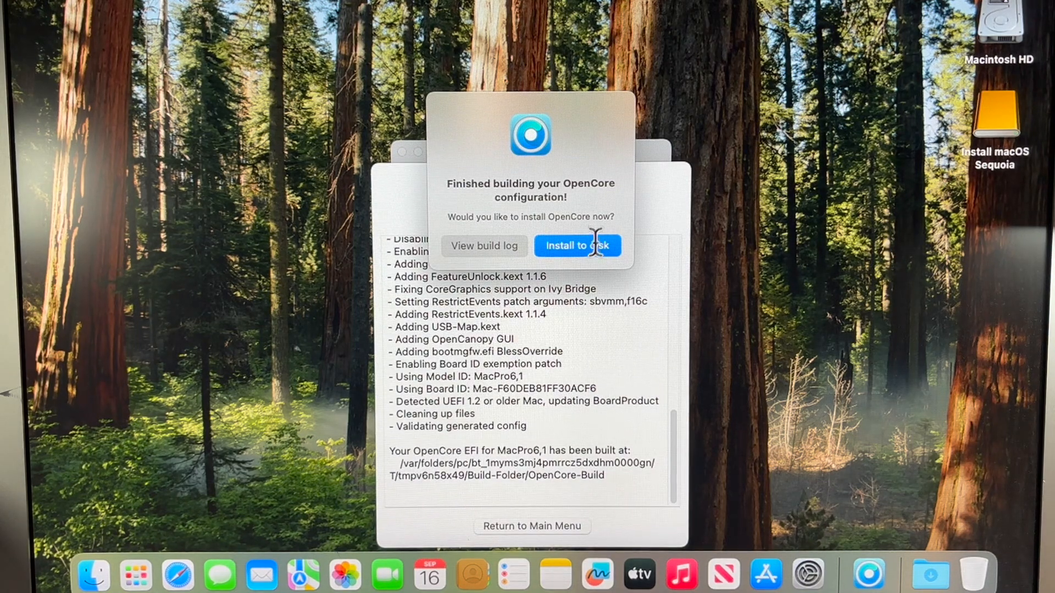
{"action": "left_click", "coordinate": [577, 245]}
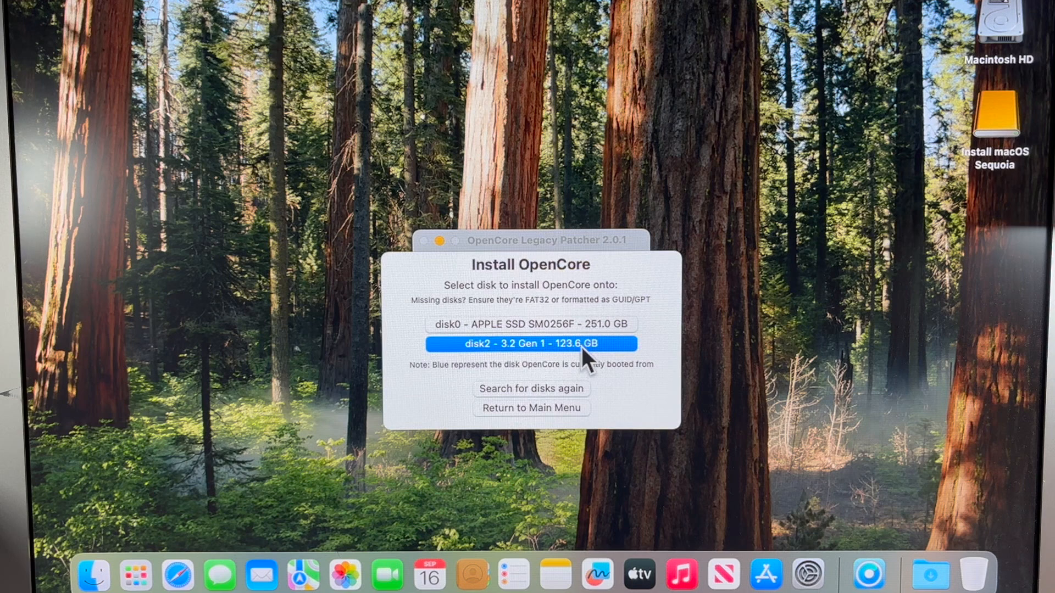
{"action": "mouse_move", "coordinate": [511, 329]}
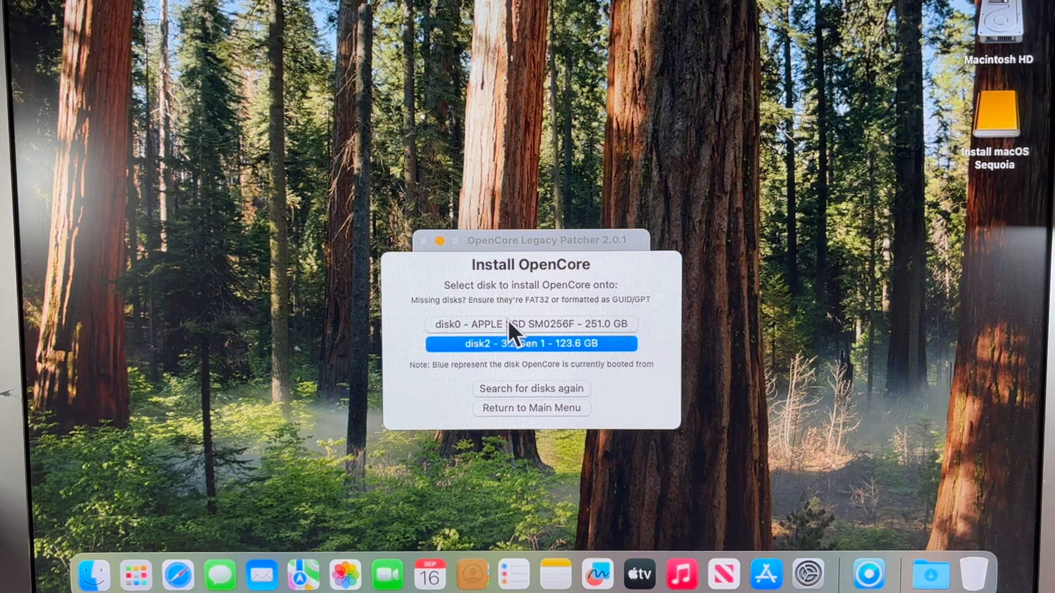
Step: Select disk0 APPLE SSD SM0256F 251.0 GB as the OpenCore install target
{"action": "left_click", "coordinate": [530, 323]}
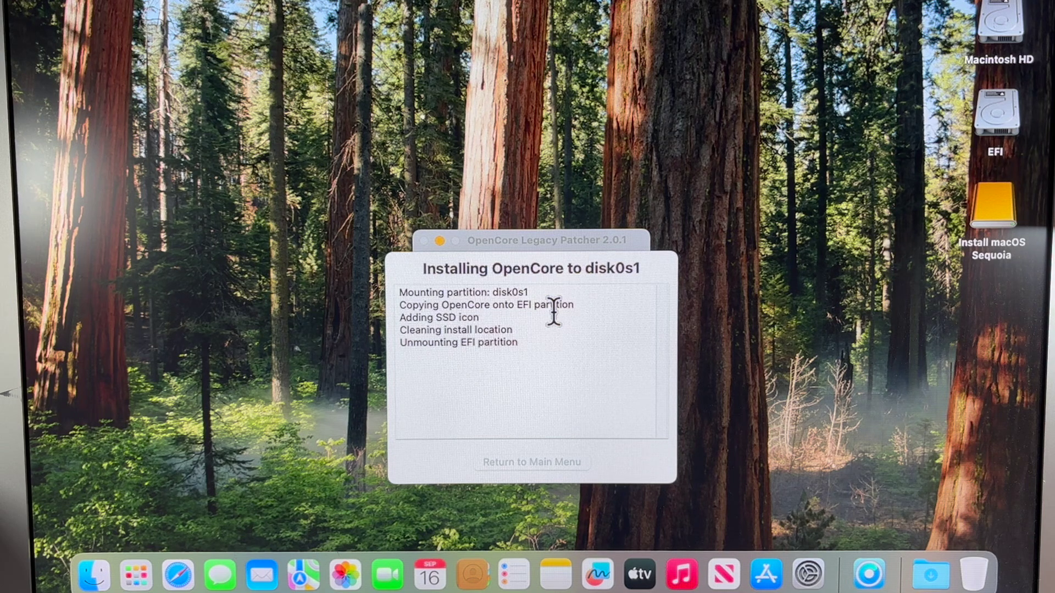
{"action": "mouse_move", "coordinate": [894, 165]}
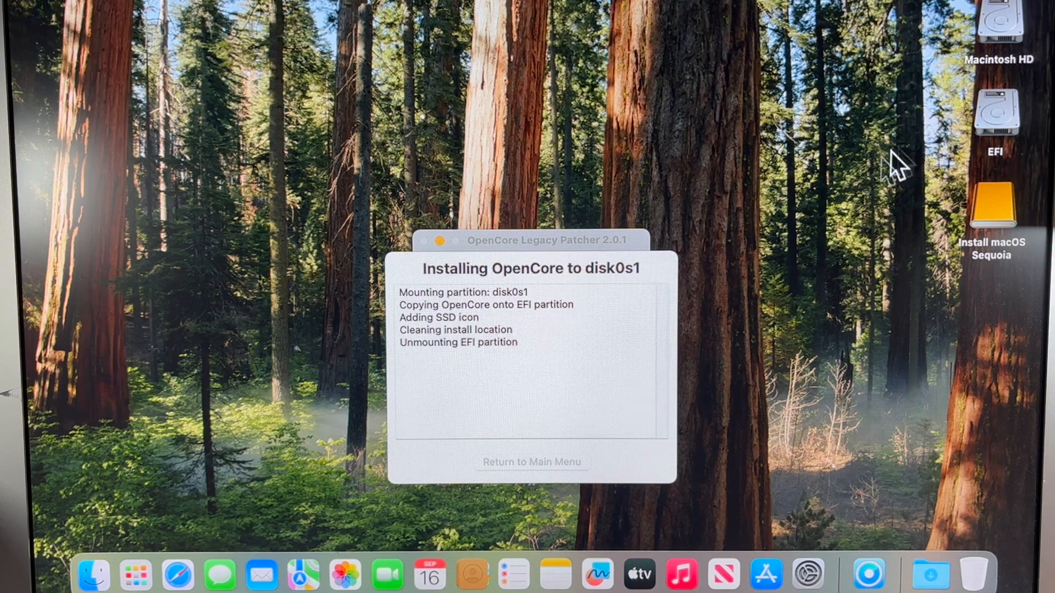
{"action": "mouse_move", "coordinate": [489, 401]}
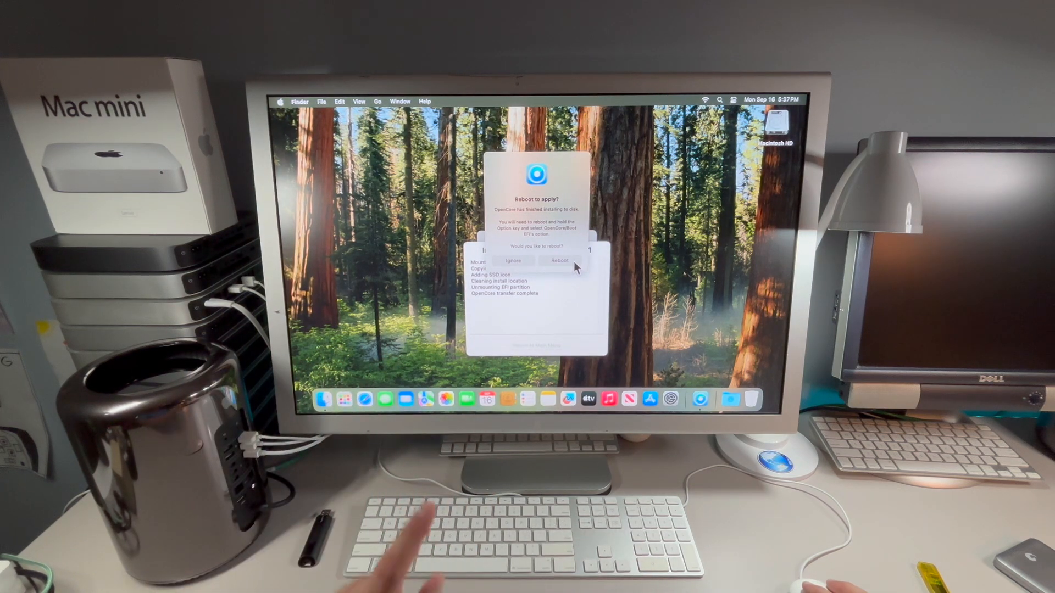
Step: Reboot the Mac and confirm the restart so the installed OpenCore takes effect
{"action": "left_click", "coordinate": [559, 262]}
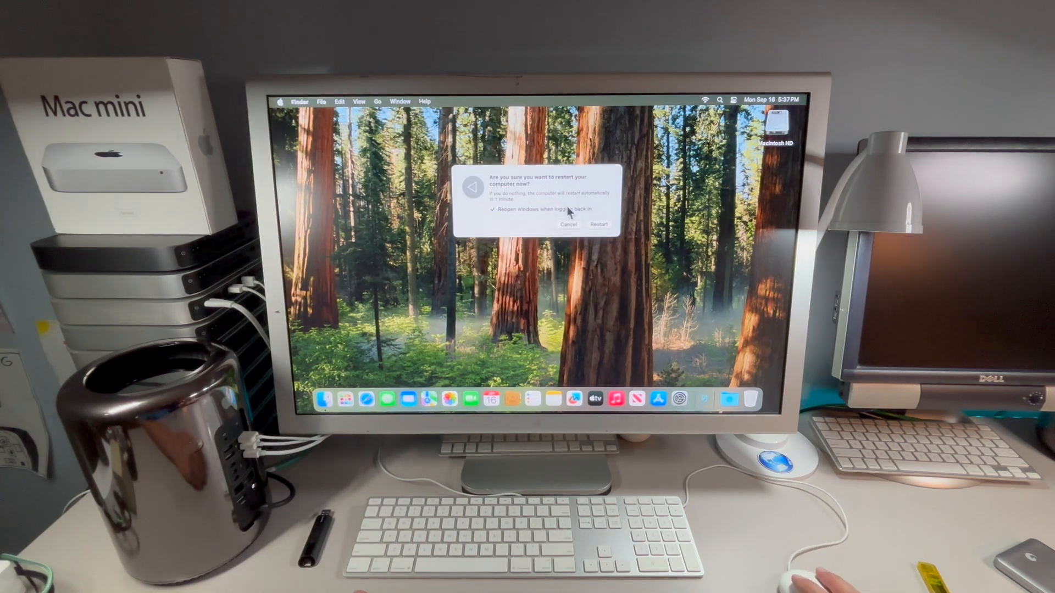
{"action": "left_click", "coordinate": [568, 225]}
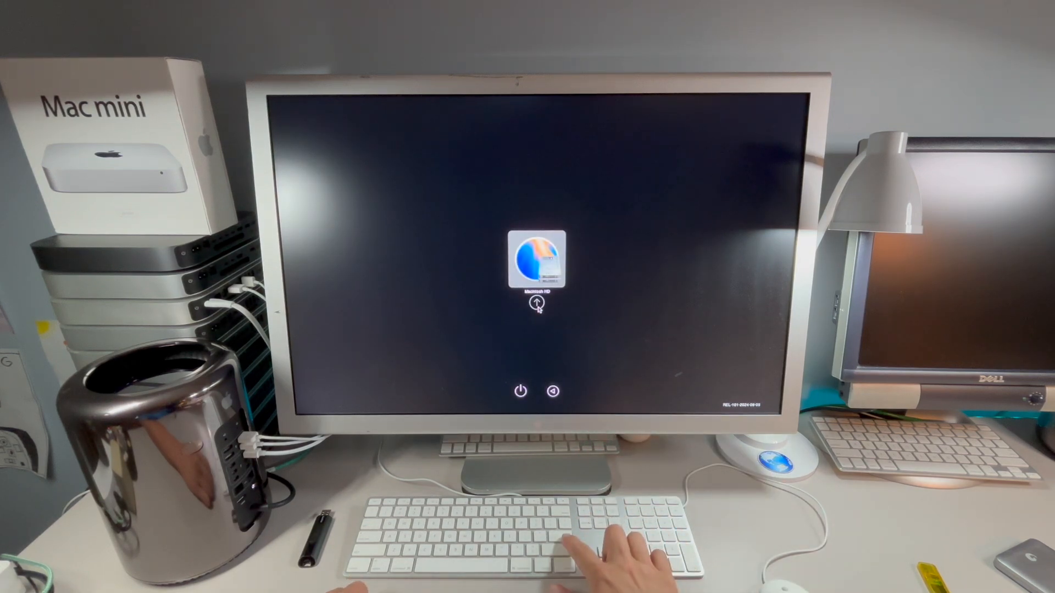
Step: Boot from Macintosh HD in the OpenCore boot picker
{"action": "left_click", "coordinate": [534, 306]}
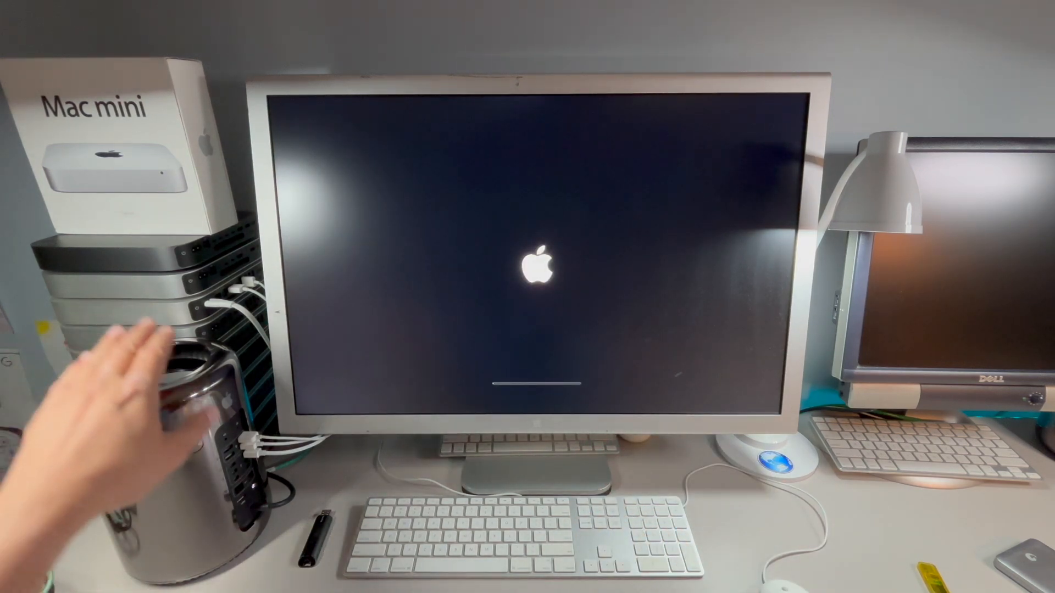